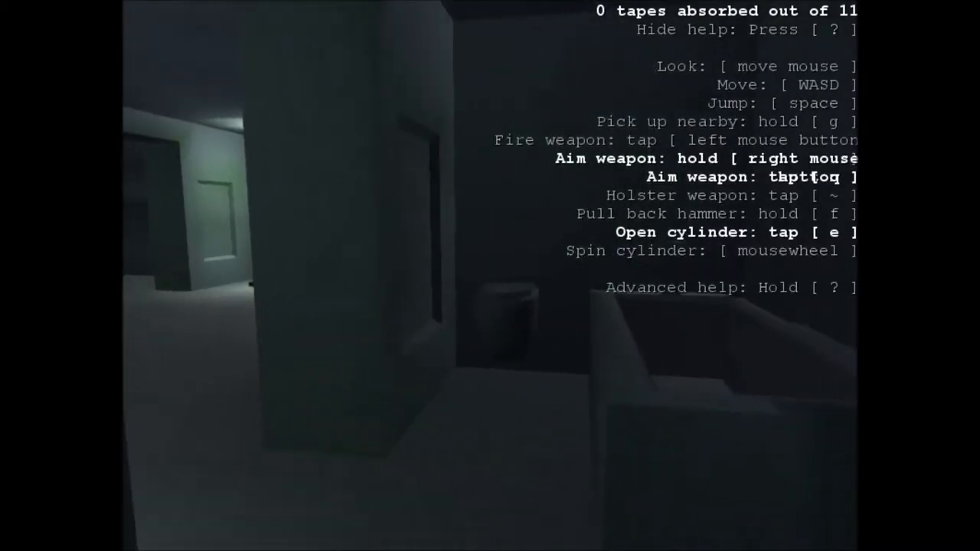
{"action": "mouse_move", "coordinate": [491, 276]}
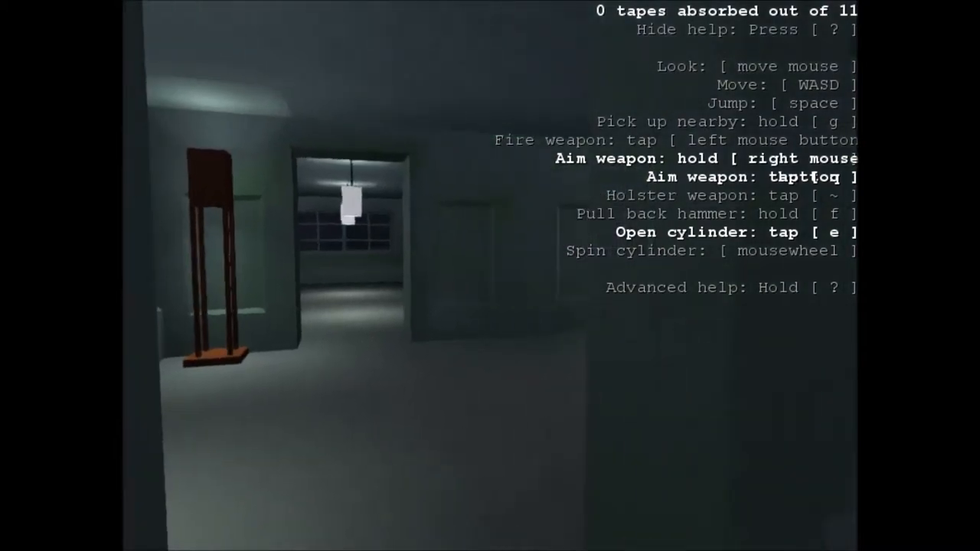
{"action": "mouse_move", "coordinate": [490, 276]}
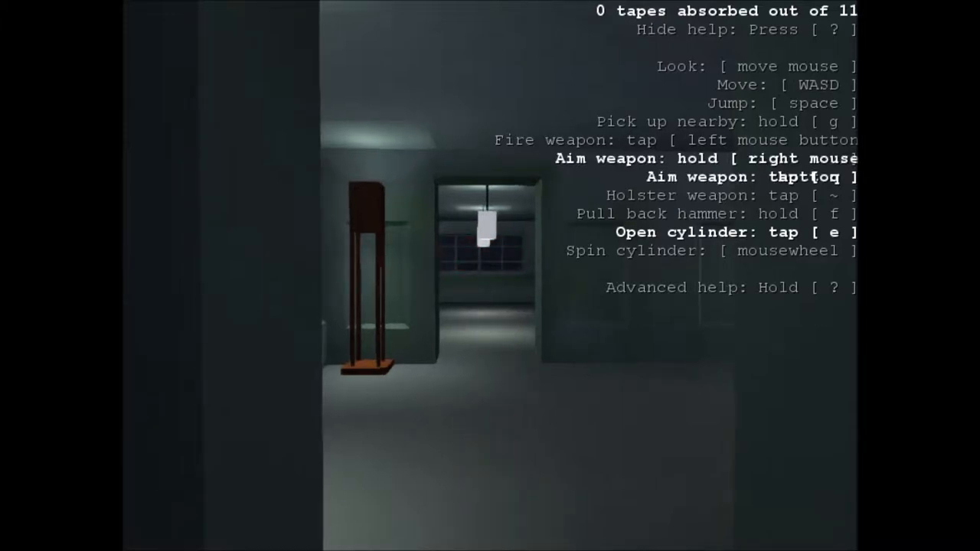
{"action": "key", "text": "e"}
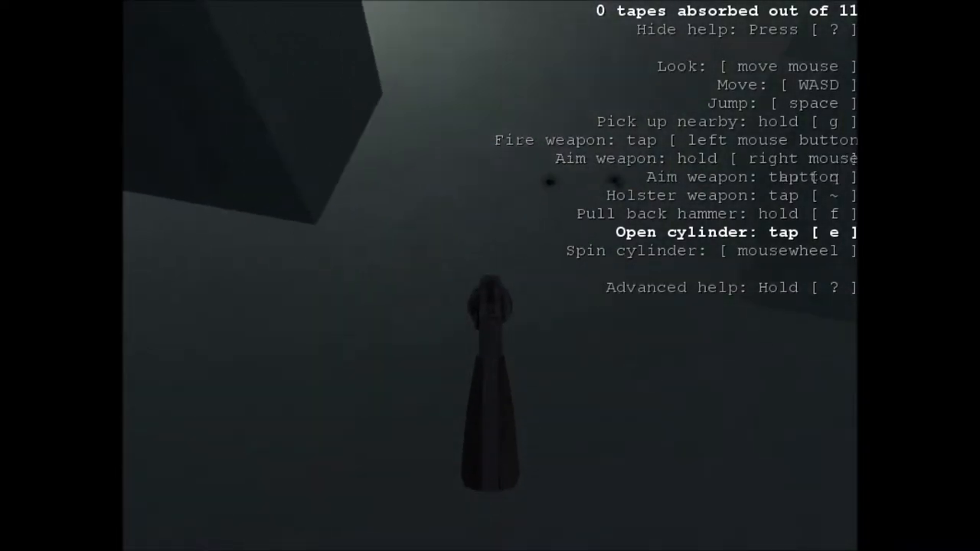
{"action": "left_click", "coordinate": [490, 314]}
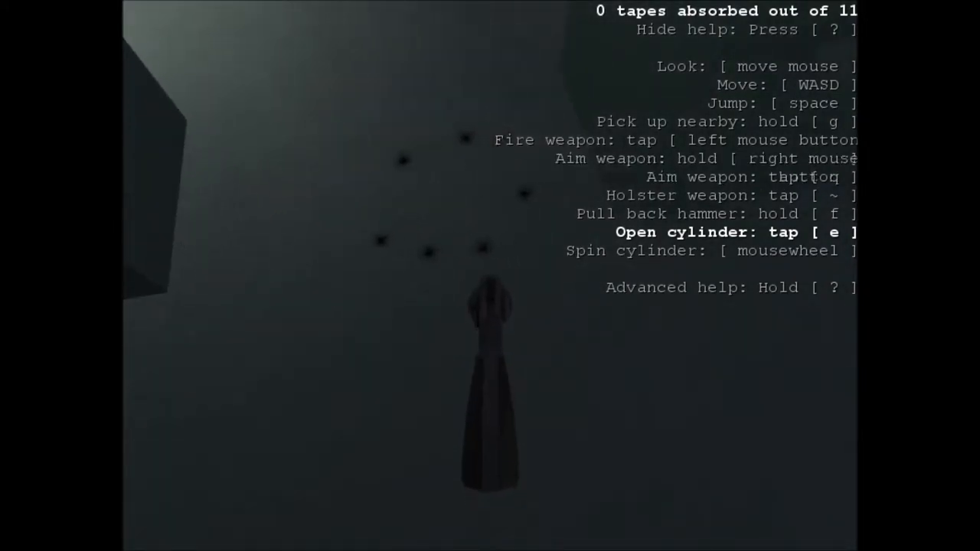
{"action": "mouse_move", "coordinate": [490, 276]}
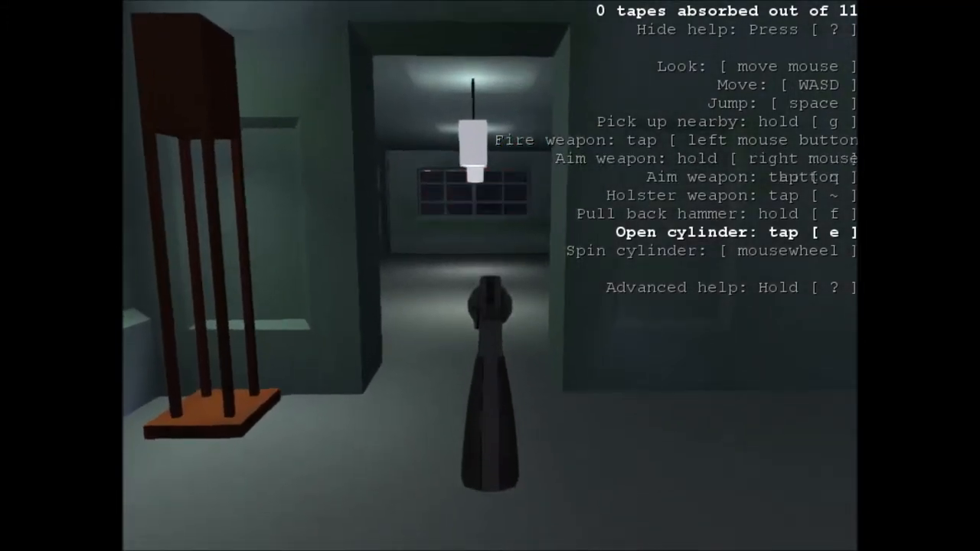
{"action": "key", "text": "e"}
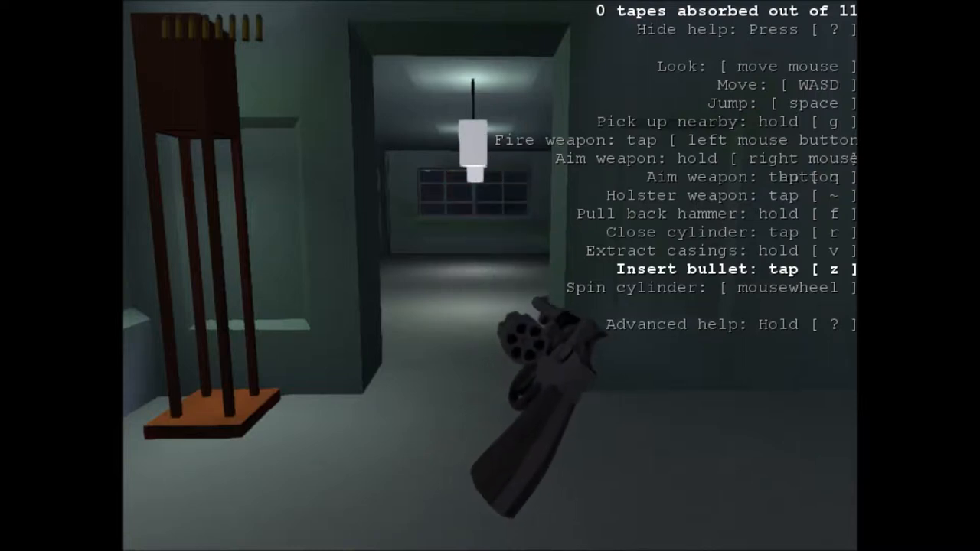
{"action": "key", "text": "z"}
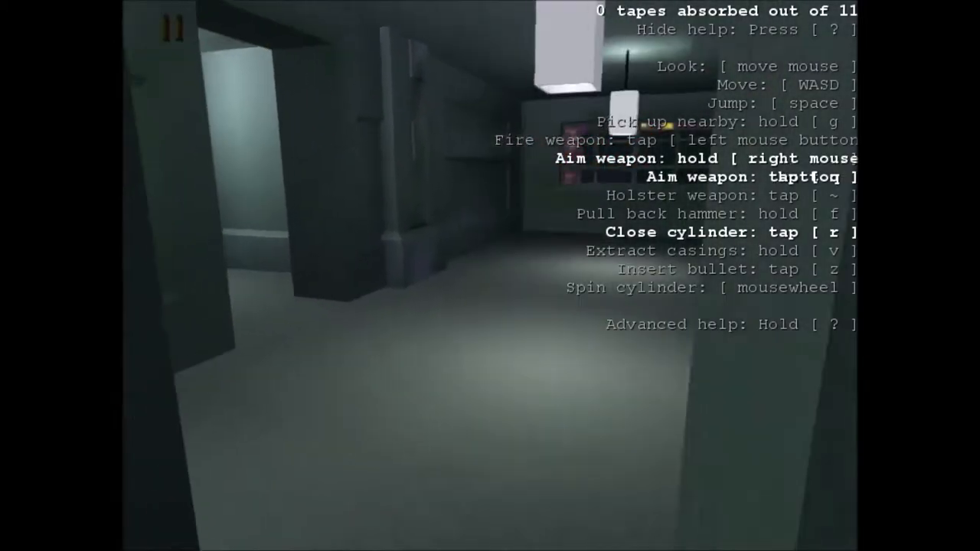
{"action": "mouse_move", "coordinate": [490, 276]}
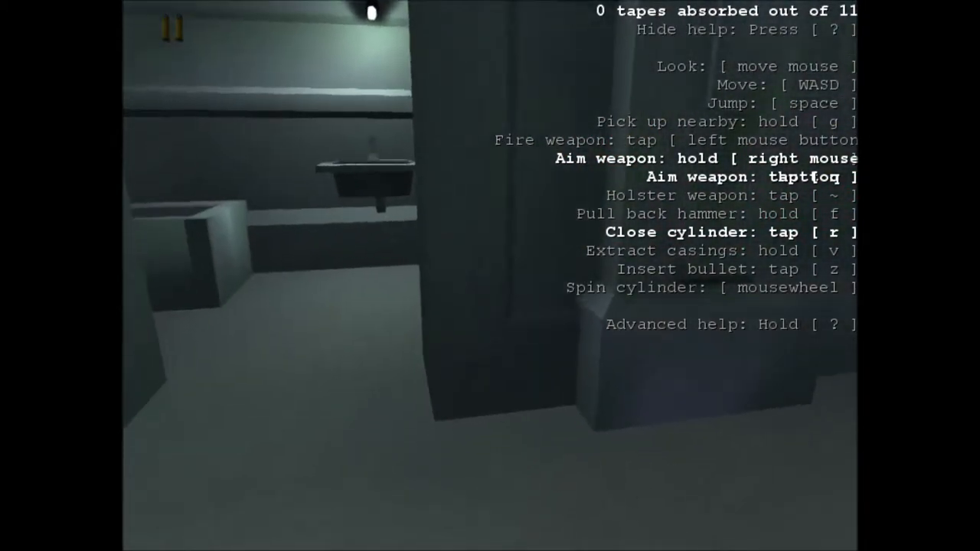
{"action": "mouse_move", "coordinate": [490, 276]}
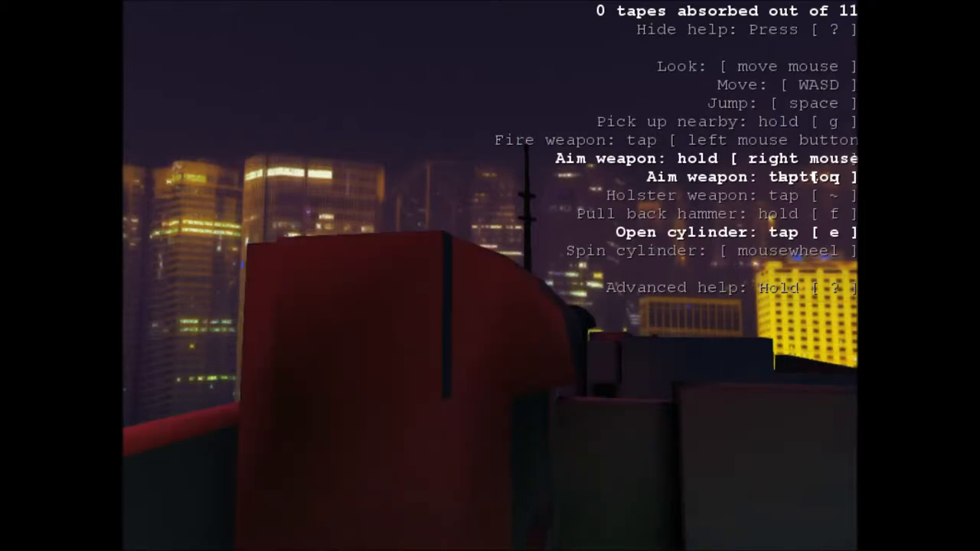
{"action": "key", "text": "e"}
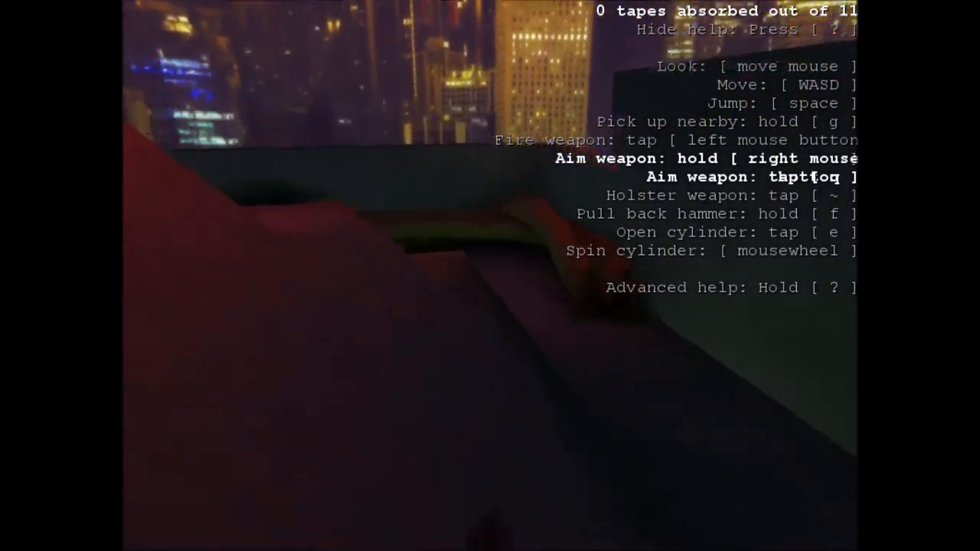
{"action": "mouse_move", "coordinate": [491, 275]}
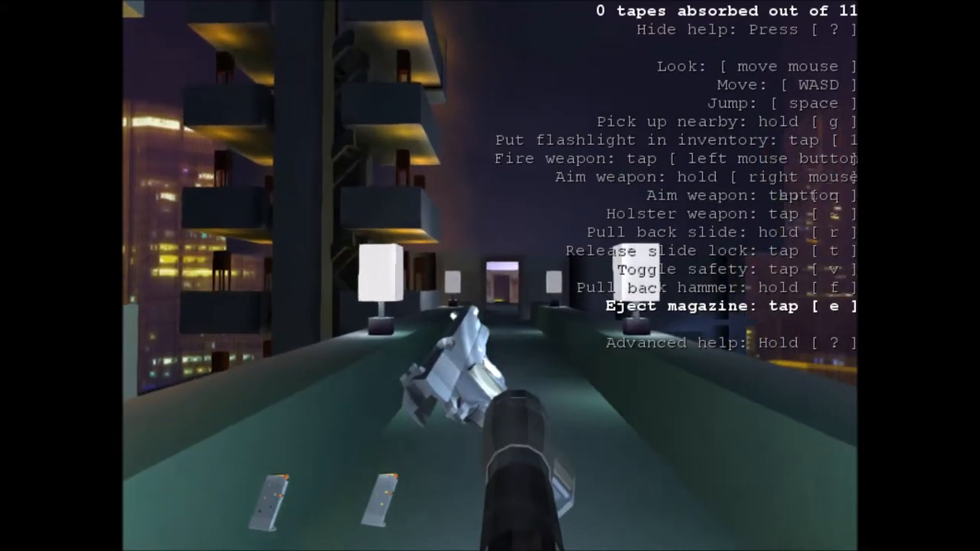
{"action": "key", "text": "e"}
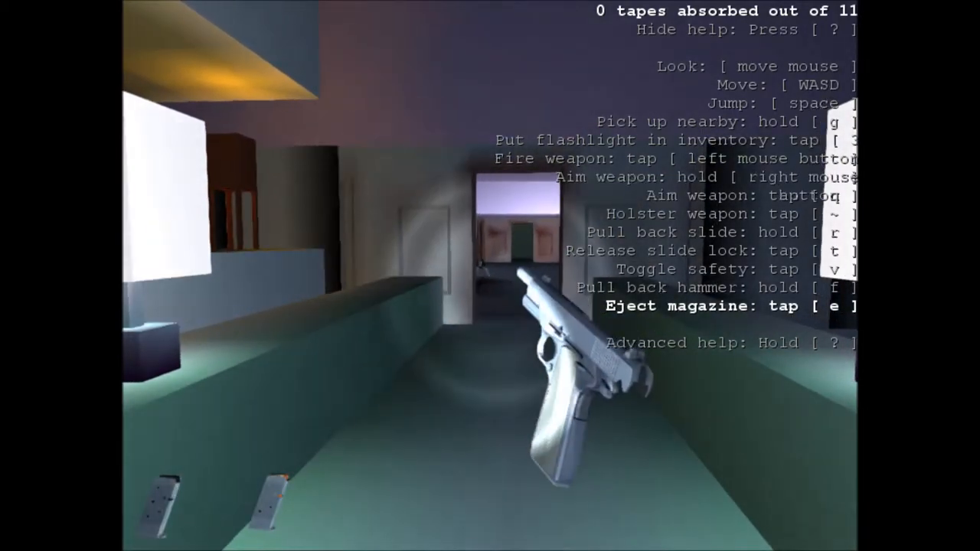
{"action": "key", "text": "e"}
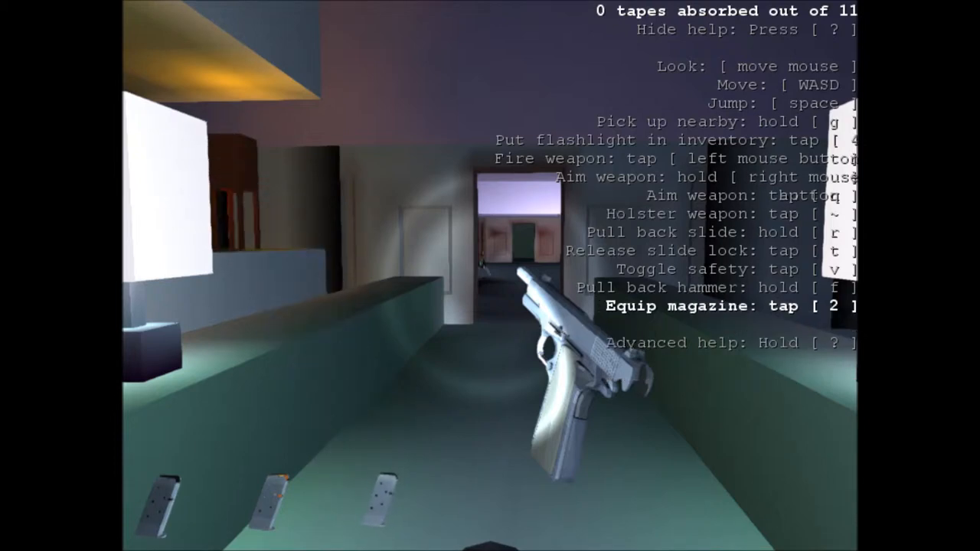
{"action": "key", "text": "2"}
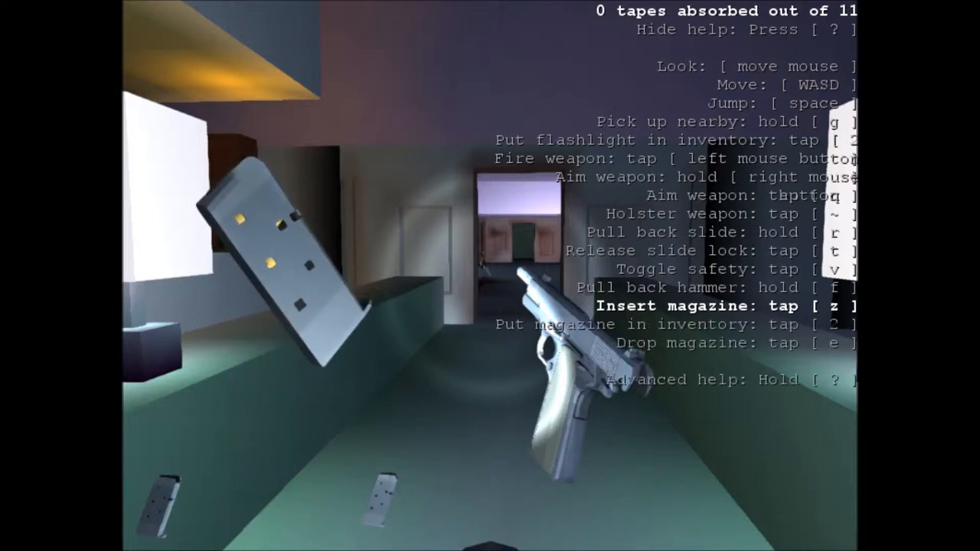
{"action": "key", "text": "z"}
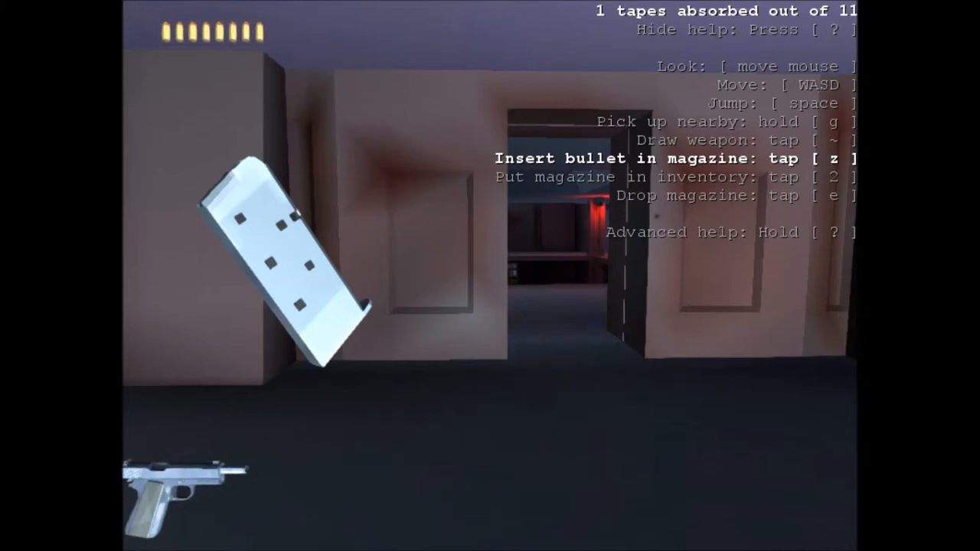
{"action": "key", "text": "z"}
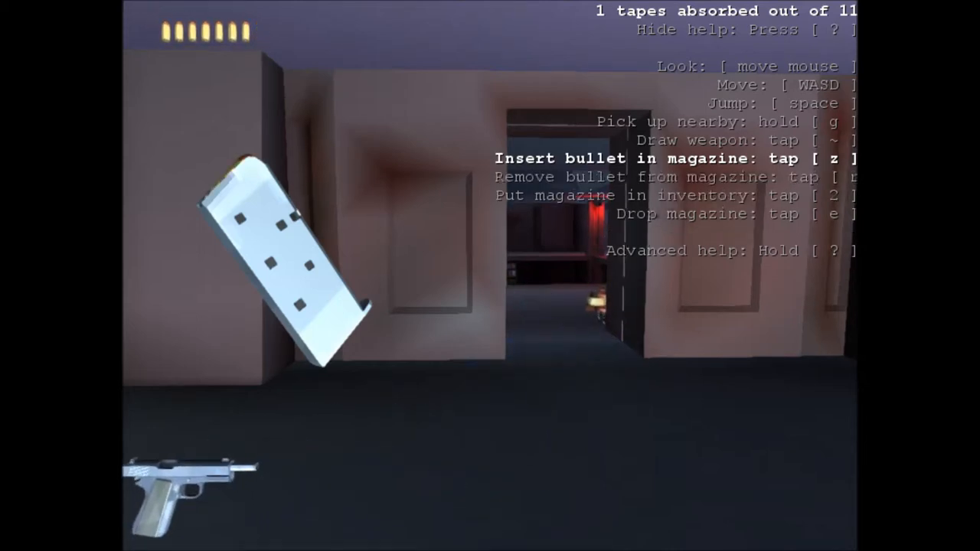
{"action": "key", "text": "z"}
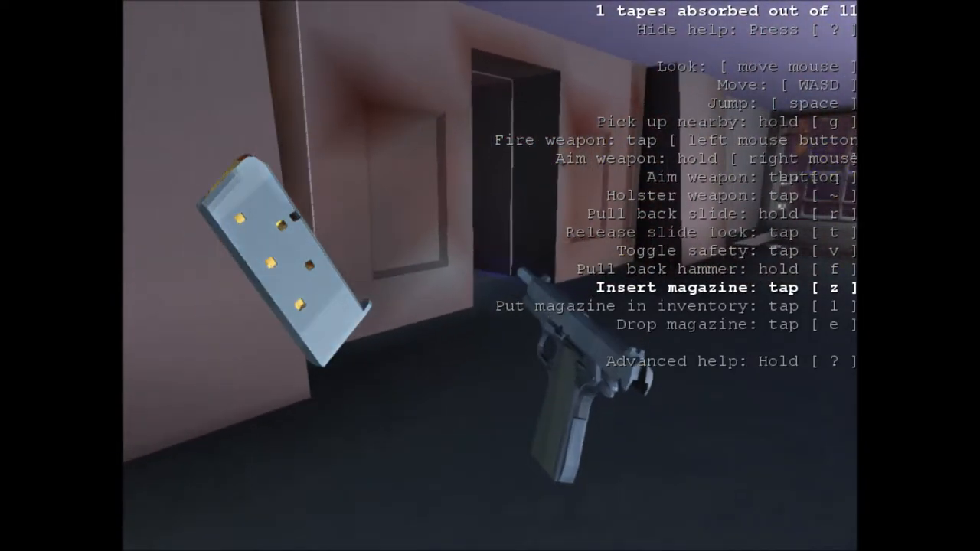
{"action": "key", "text": "z"}
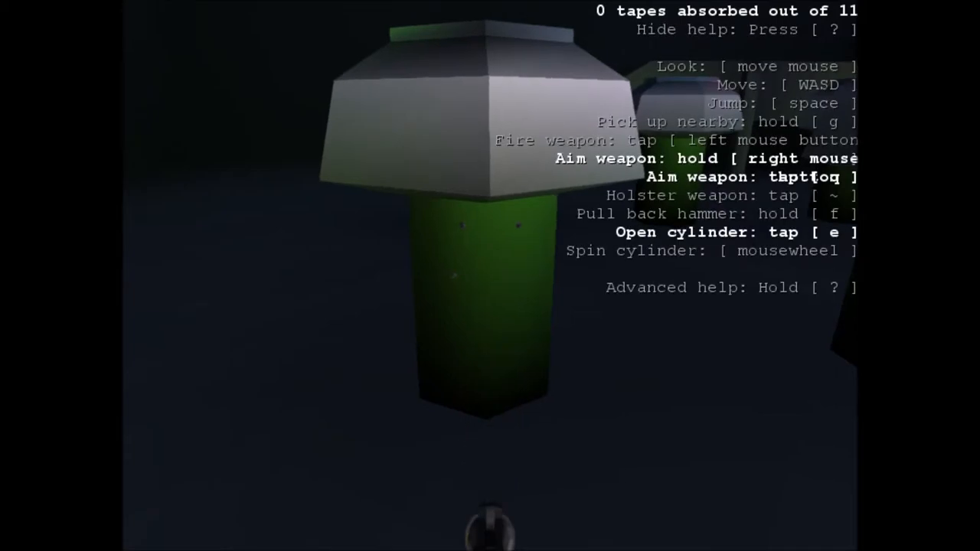
{"action": "key", "text": "e"}
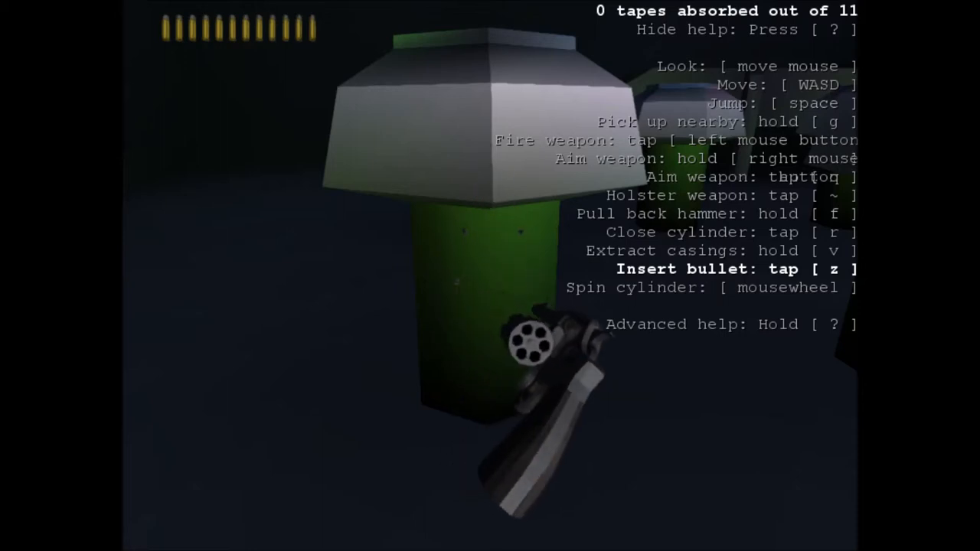
{"action": "key", "text": "z"}
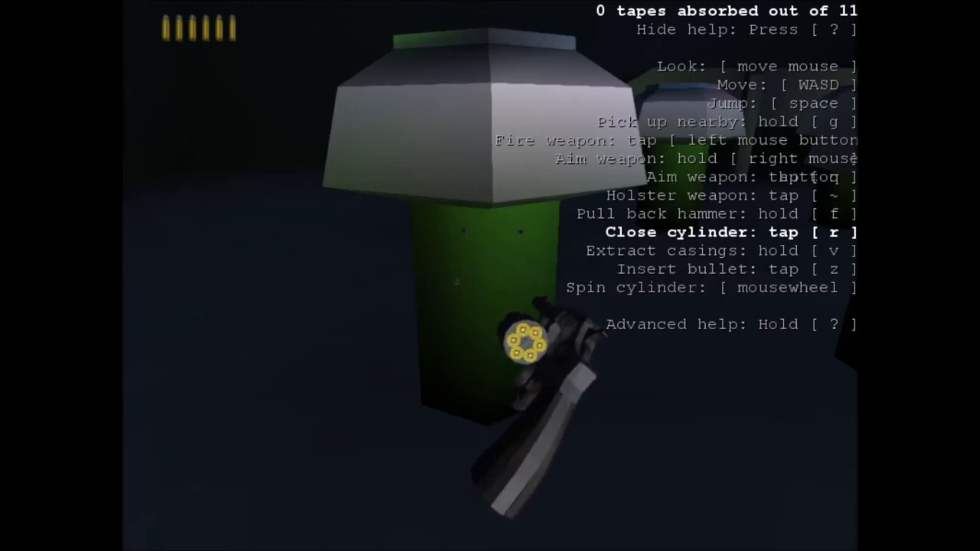
{"action": "key", "text": "r"}
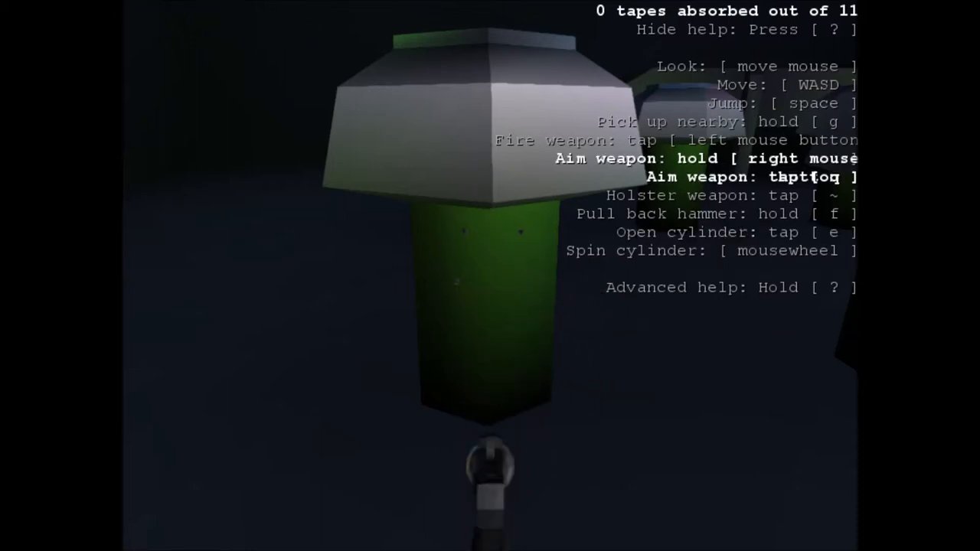